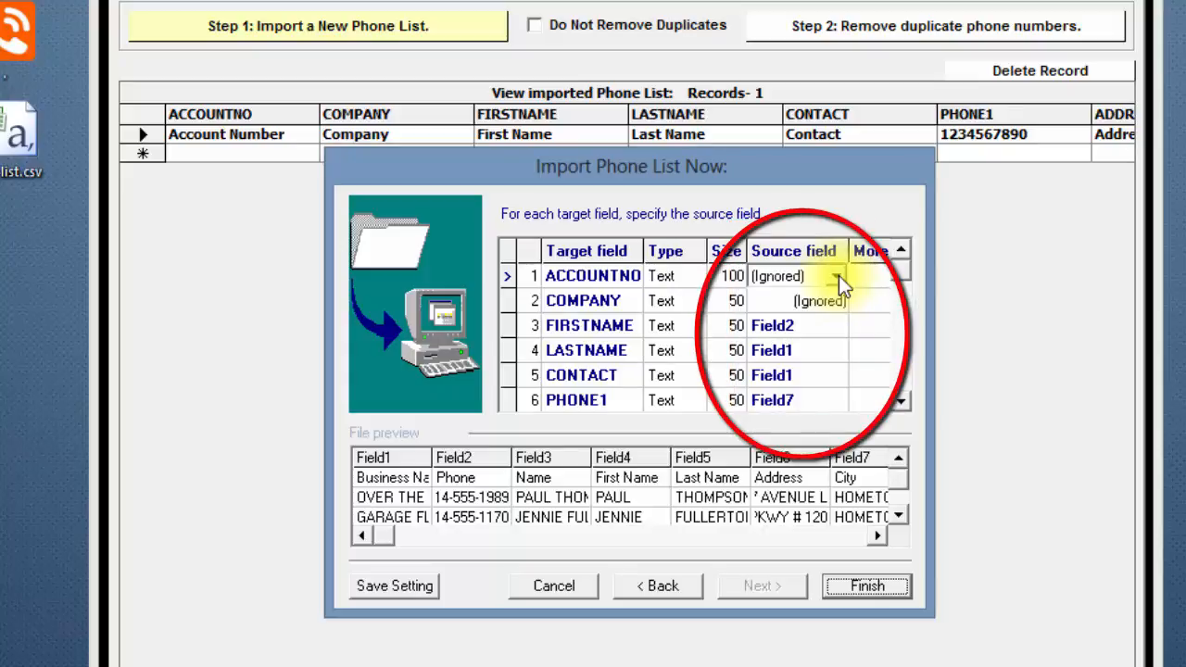
Step: Reset every import field mapping back to Ignored and confirm the reset
{"action": "left_click", "coordinate": [839, 300]}
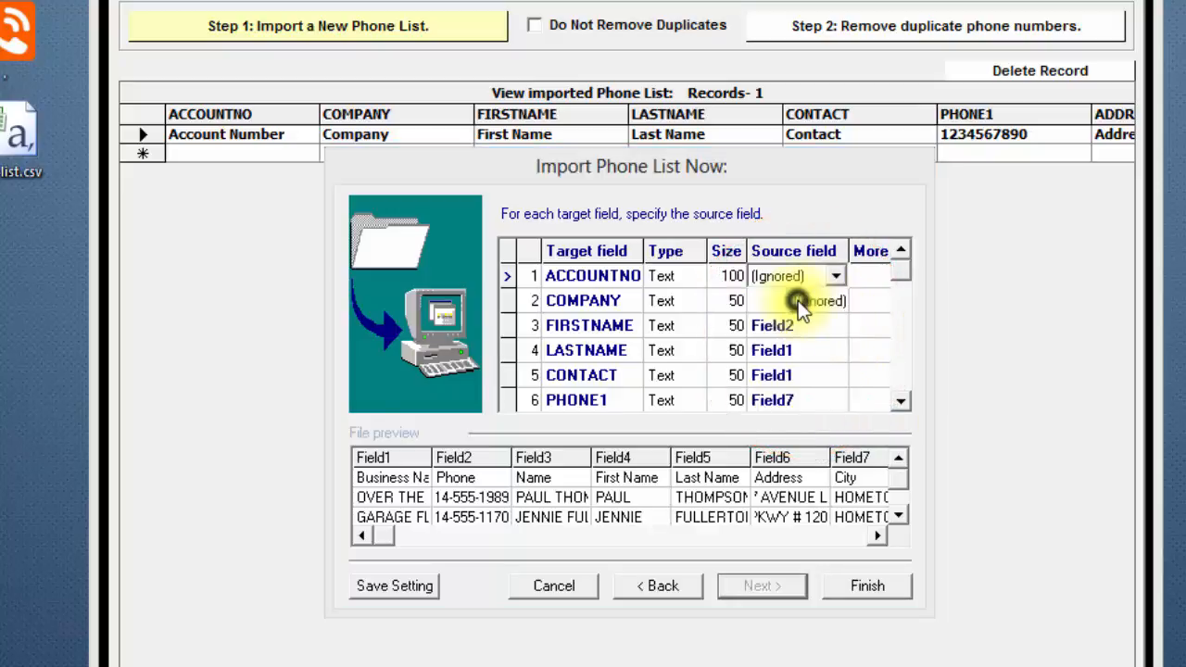
{"action": "left_click", "coordinate": [795, 300]}
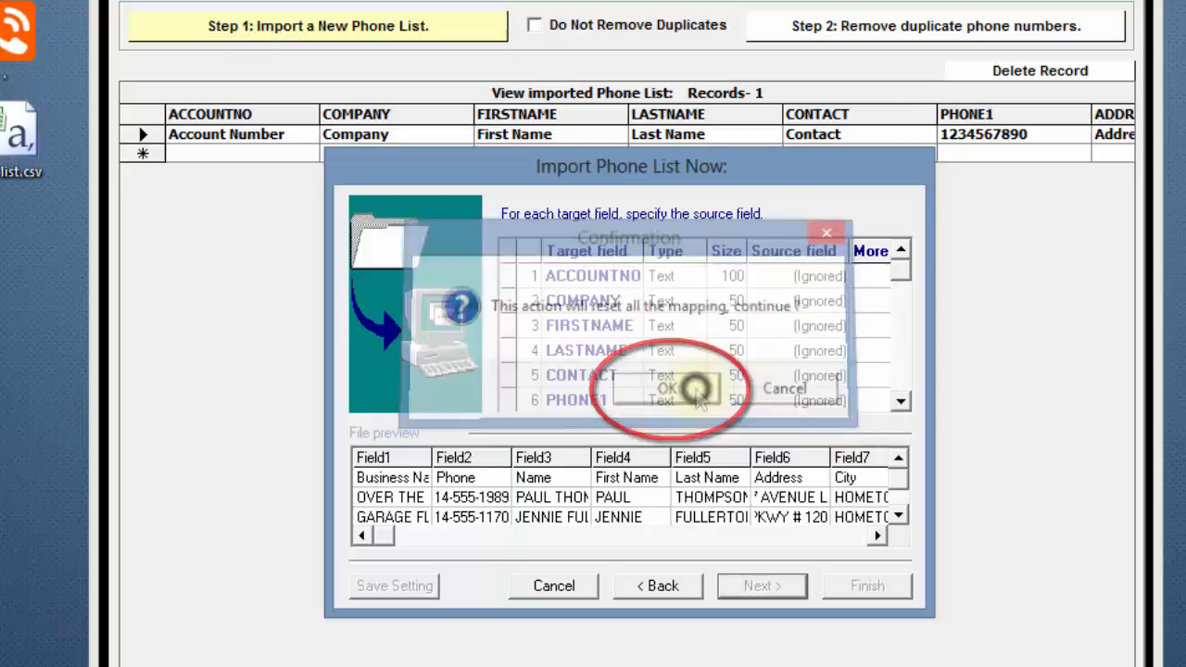
{"action": "left_click", "coordinate": [669, 387]}
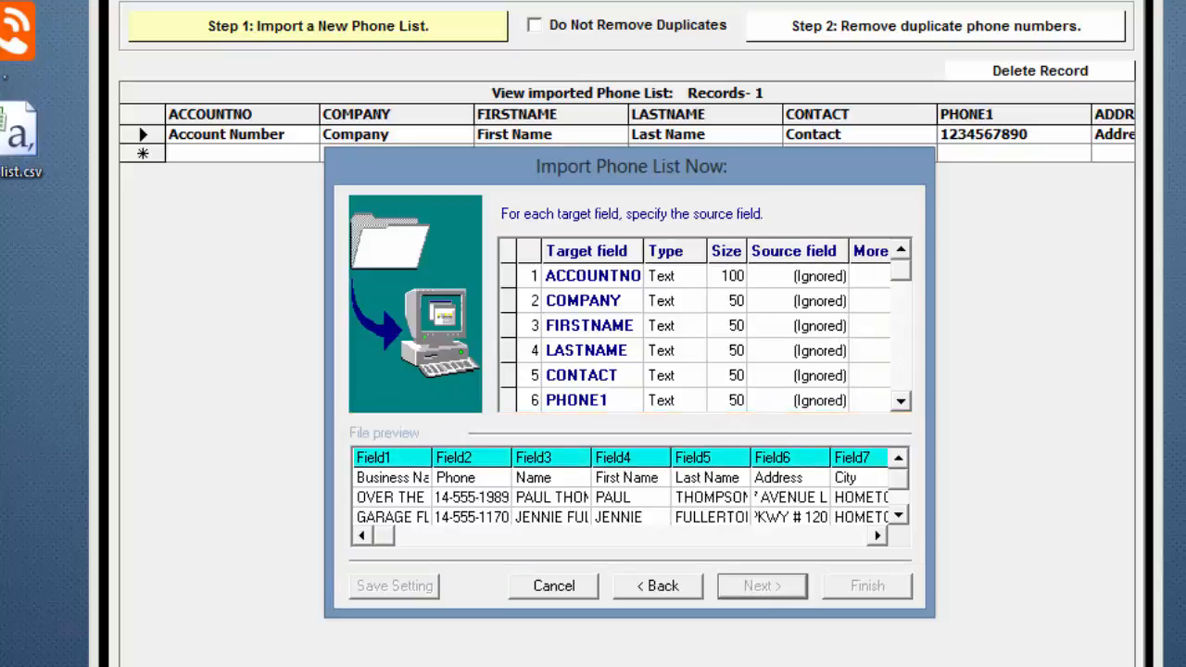
{"action": "left_click", "coordinate": [586, 250]}
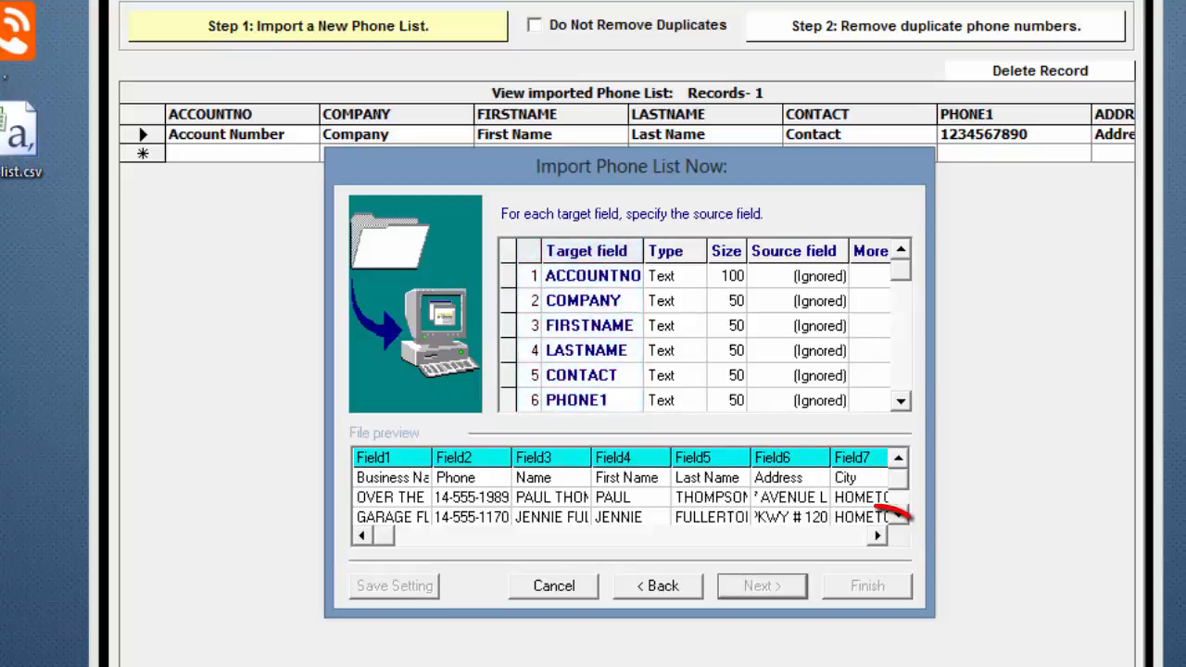
{"action": "left_click", "coordinate": [876, 536]}
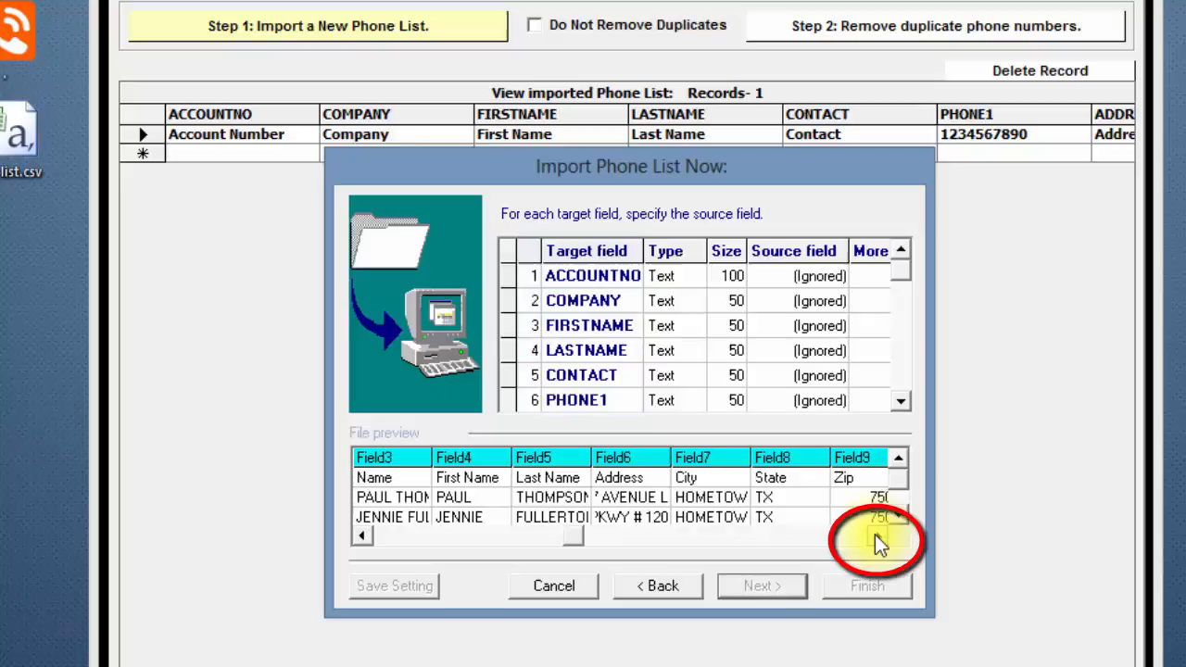
{"action": "left_click", "coordinate": [896, 534]}
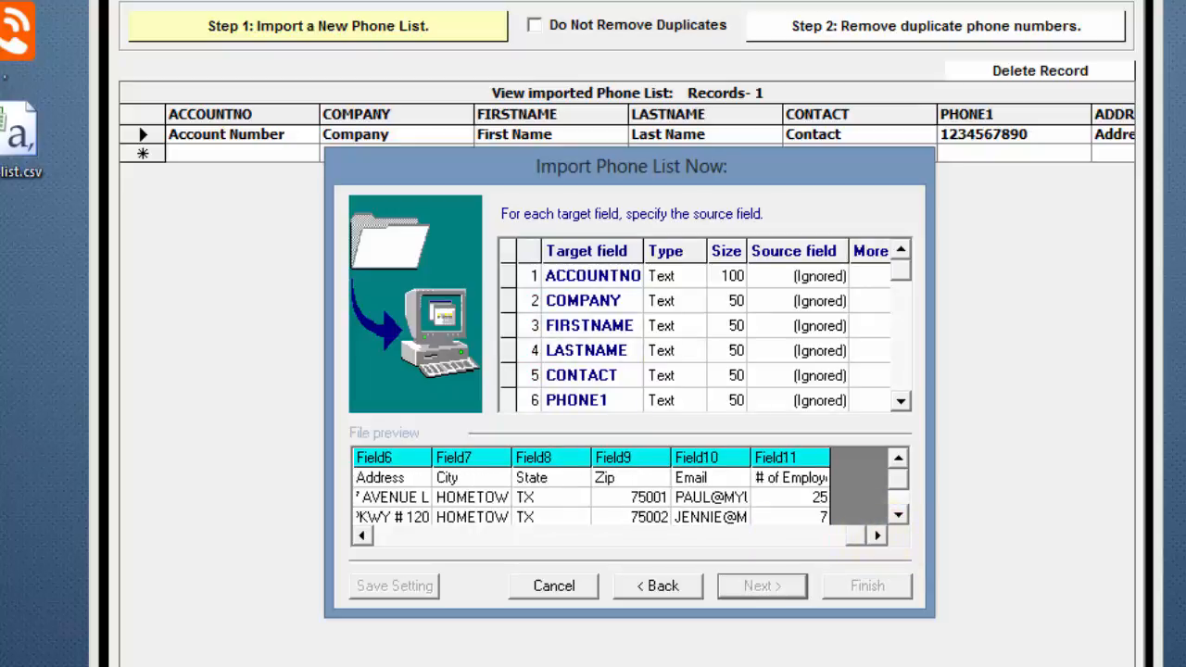
{"action": "left_click", "coordinate": [362, 536]}
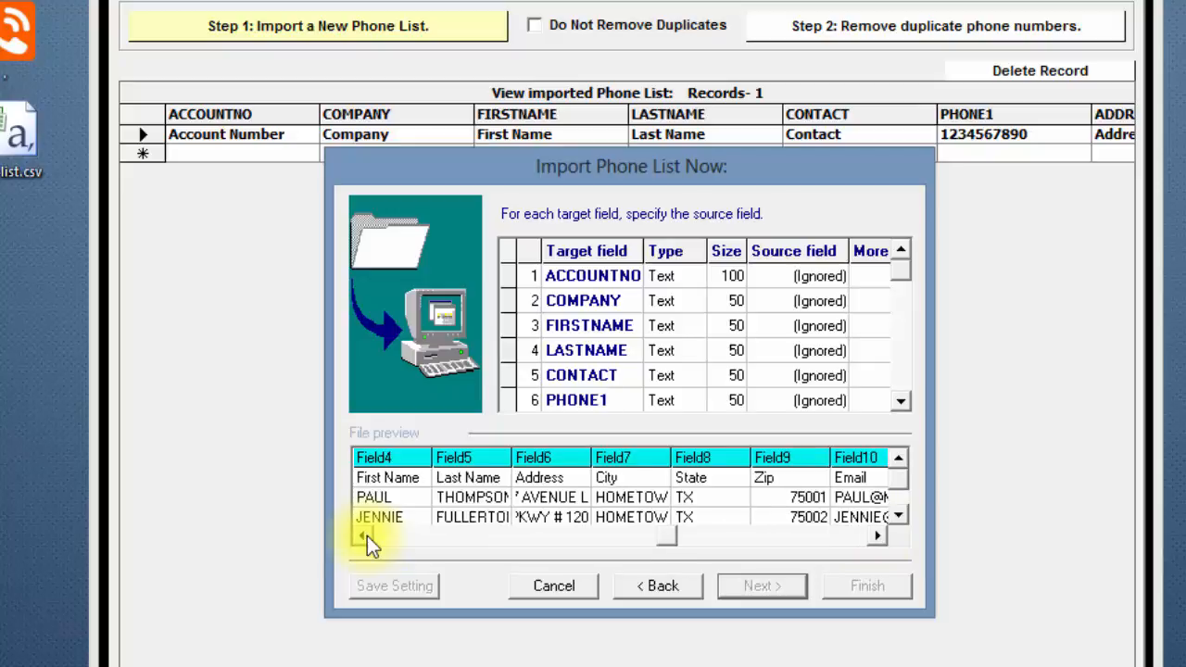
{"action": "left_click", "coordinate": [363, 536]}
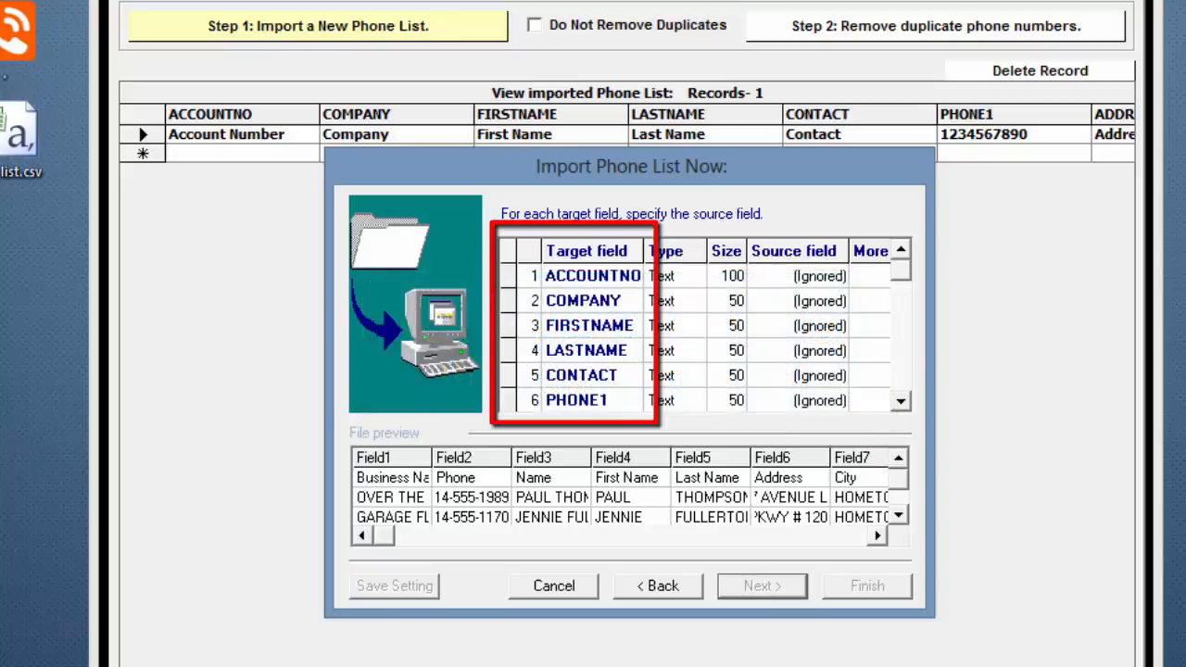
Step: Map the COMPANY target field to the Business Name column, Field1
{"action": "left_click", "coordinate": [592, 275]}
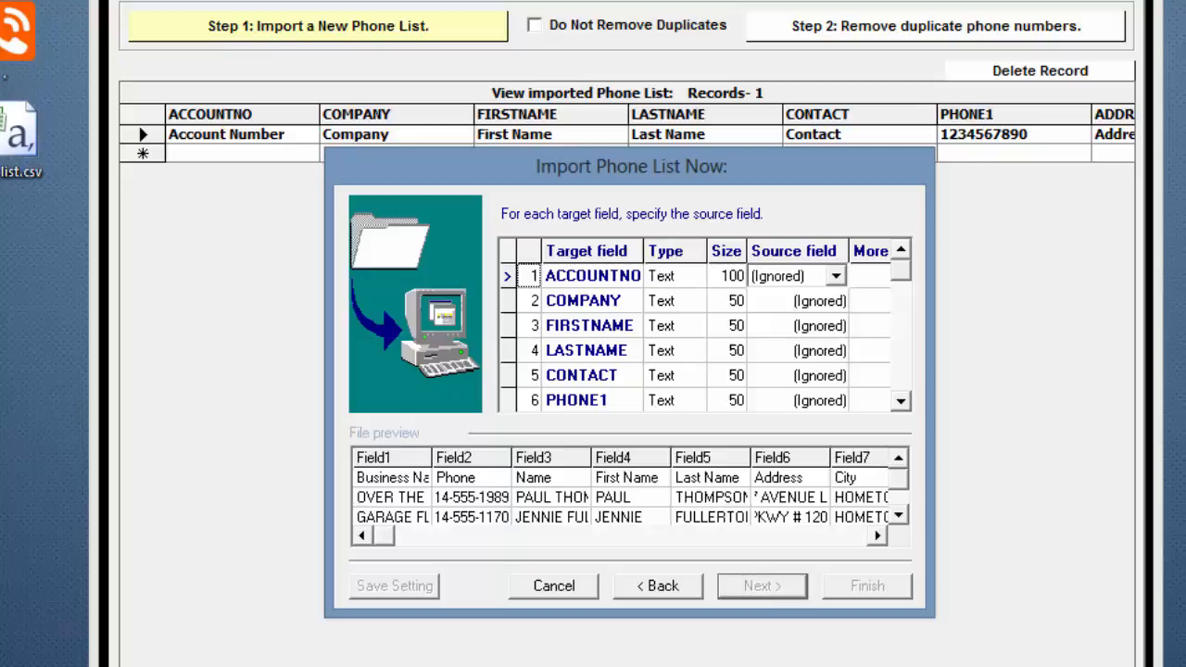
{"action": "left_click", "coordinate": [793, 275]}
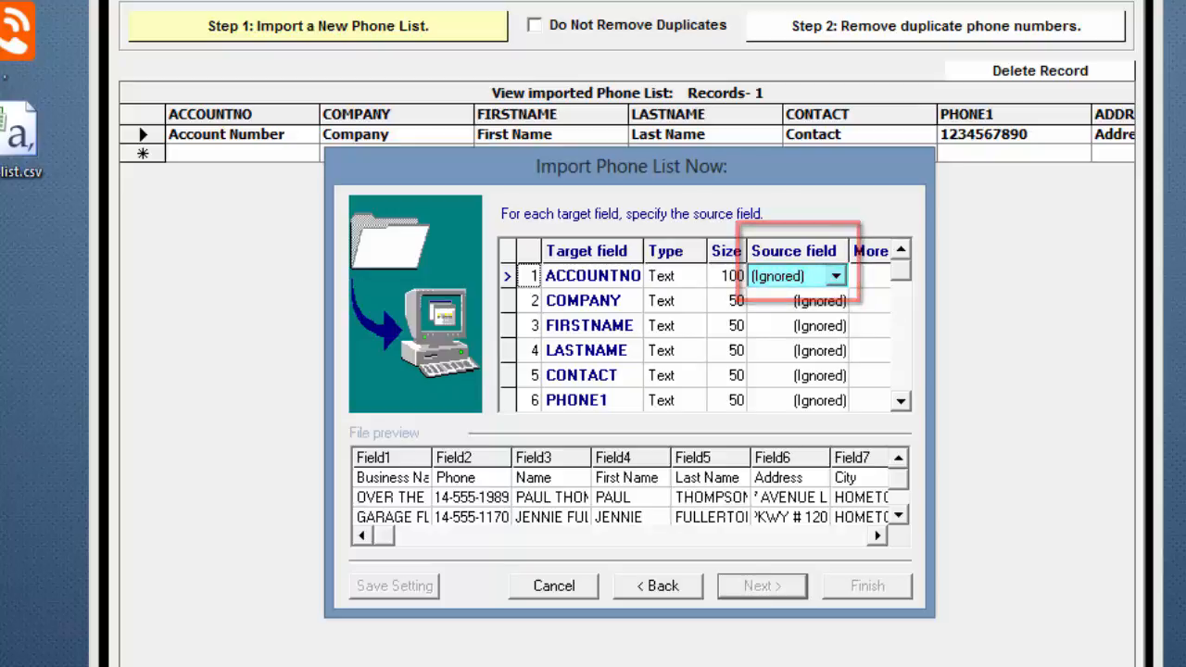
{"action": "left_click", "coordinate": [584, 300]}
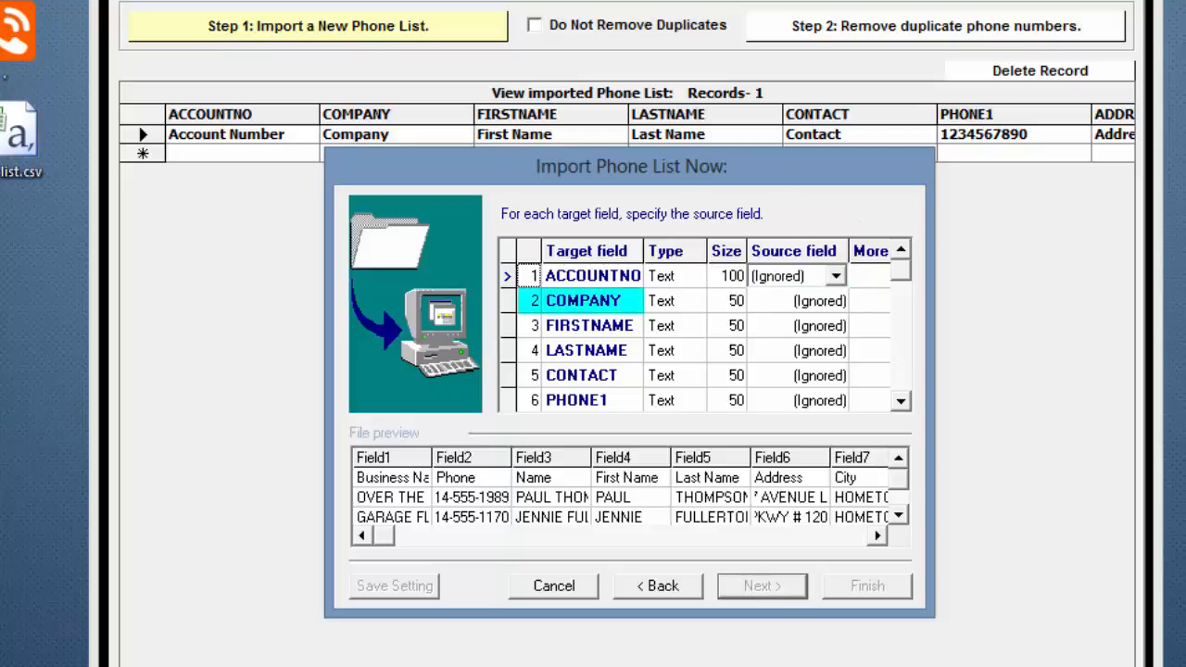
{"action": "left_click", "coordinate": [592, 275]}
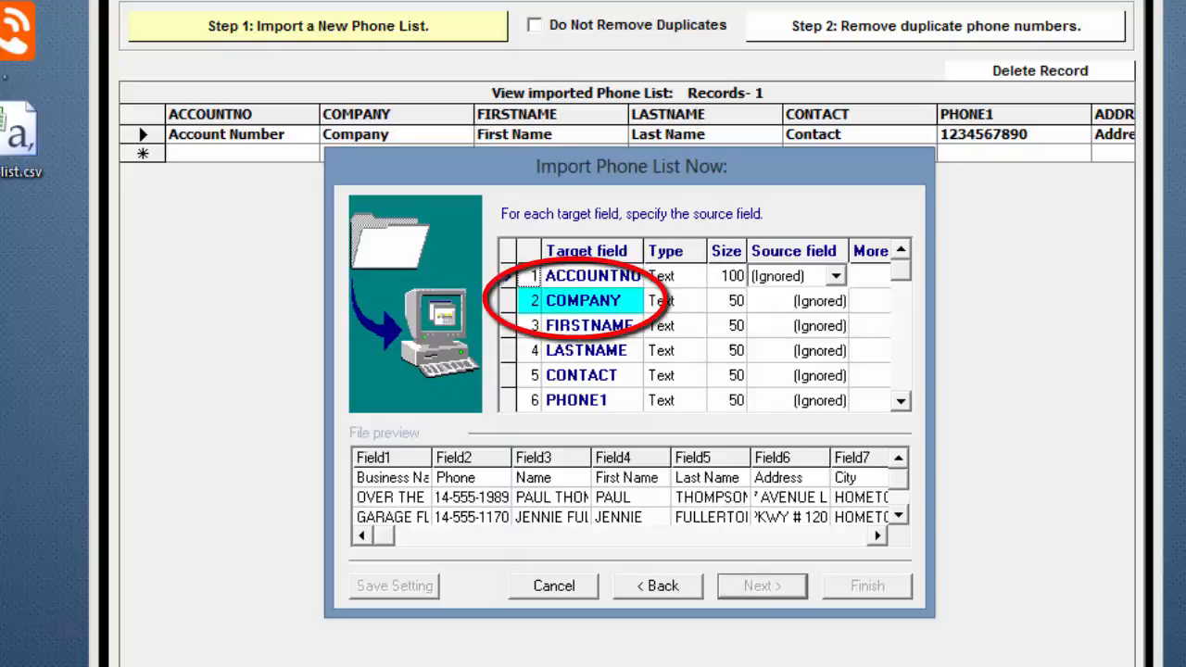
{"action": "left_click", "coordinate": [583, 300]}
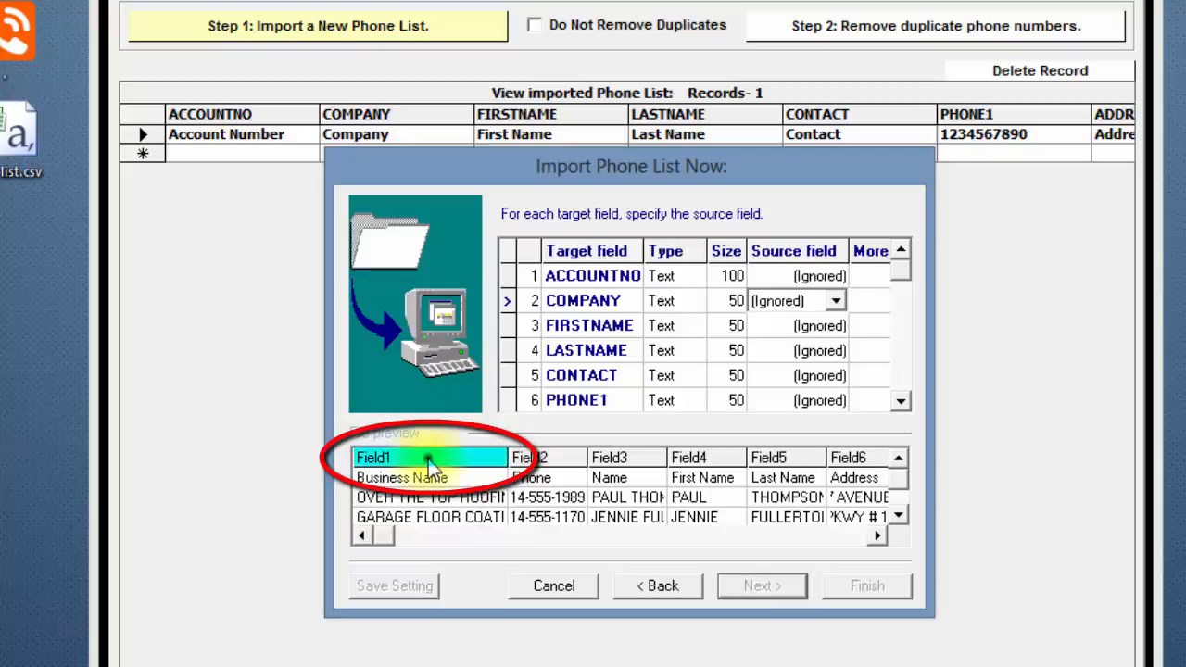
{"action": "left_click", "coordinate": [429, 457]}
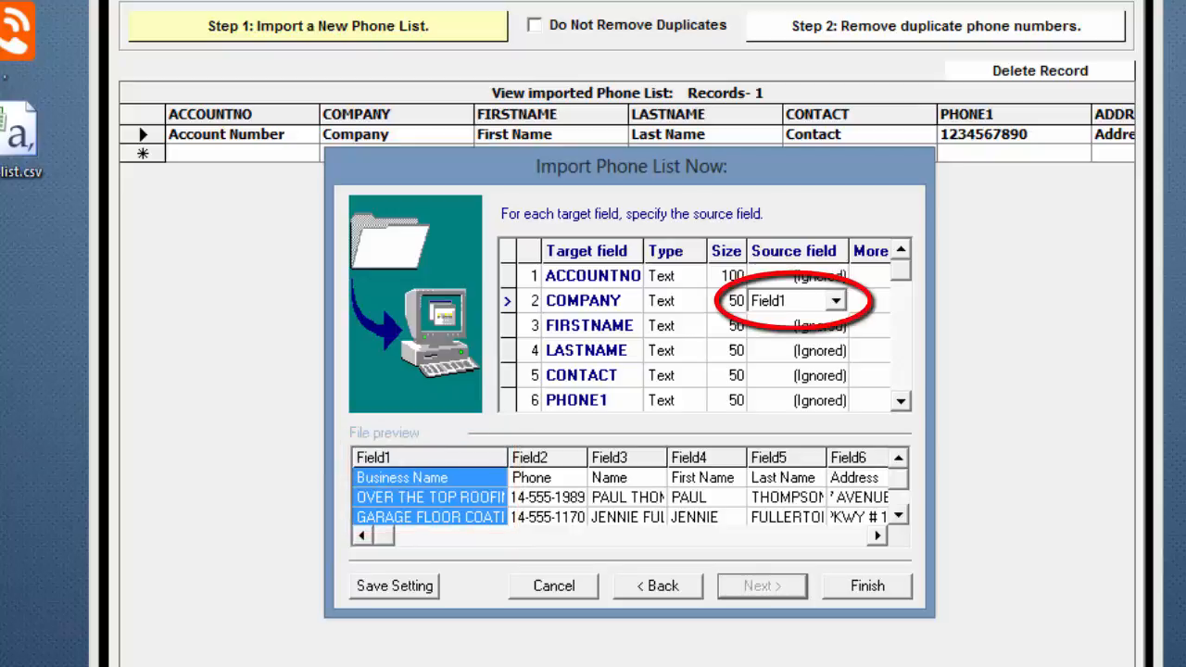
{"action": "left_click", "coordinate": [792, 300]}
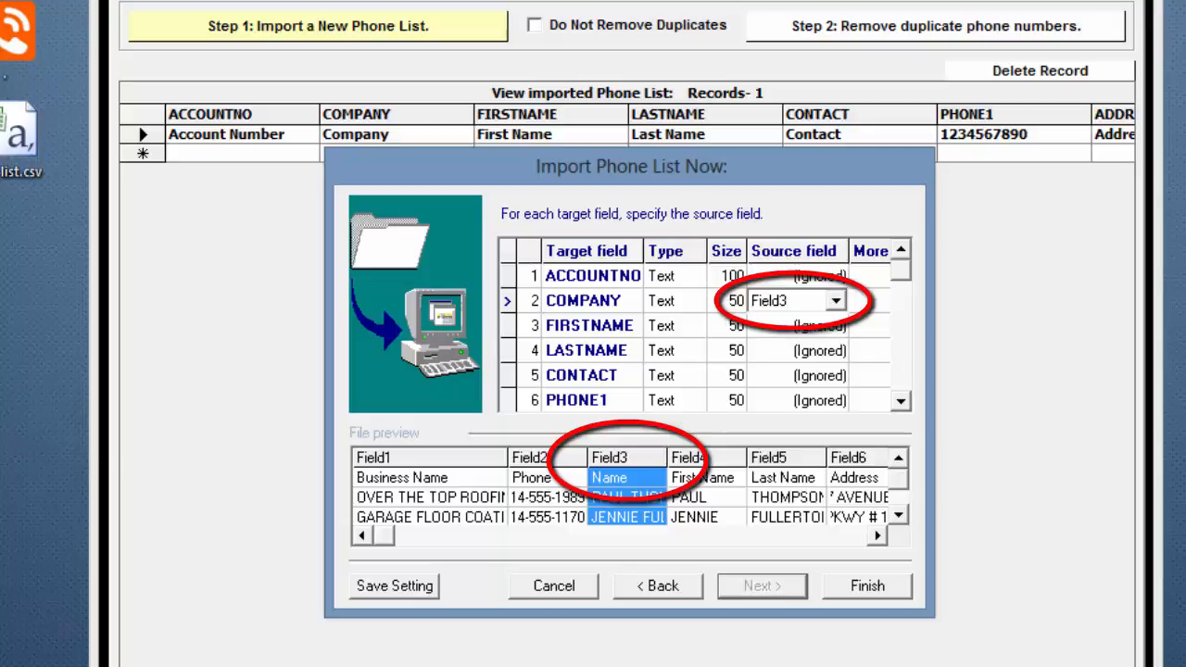
{"action": "left_click", "coordinate": [583, 300]}
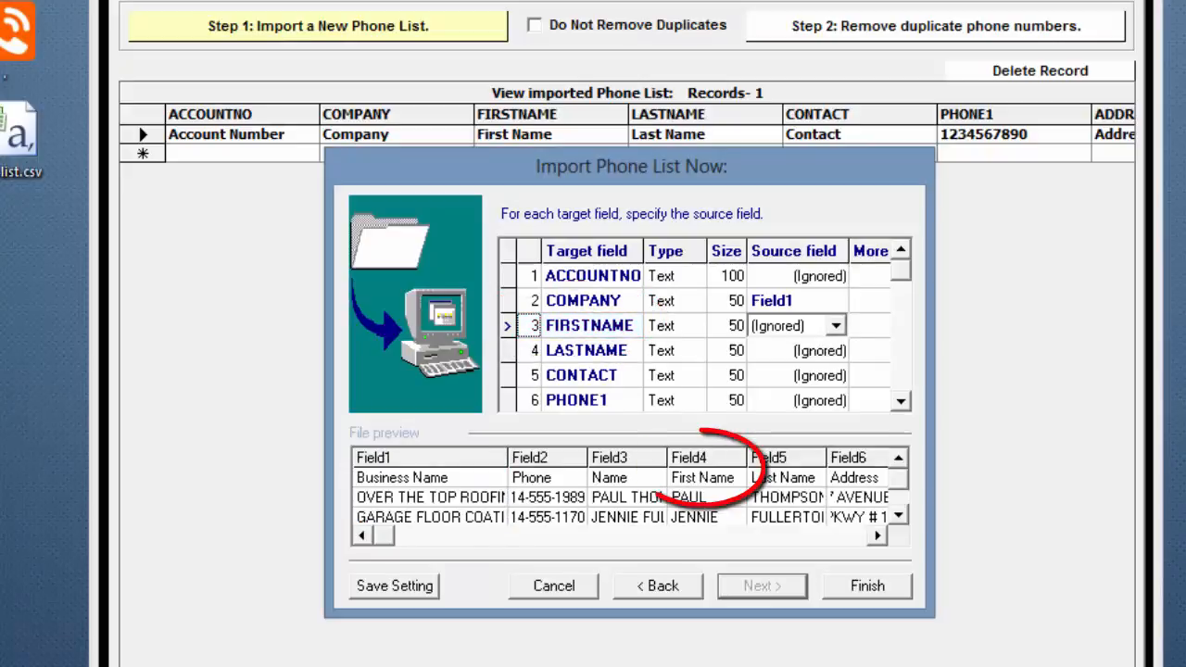
Step: Map FIRSTNAME to the First Name column (Field4) and LASTNAME to Field5
{"action": "left_click", "coordinate": [688, 457]}
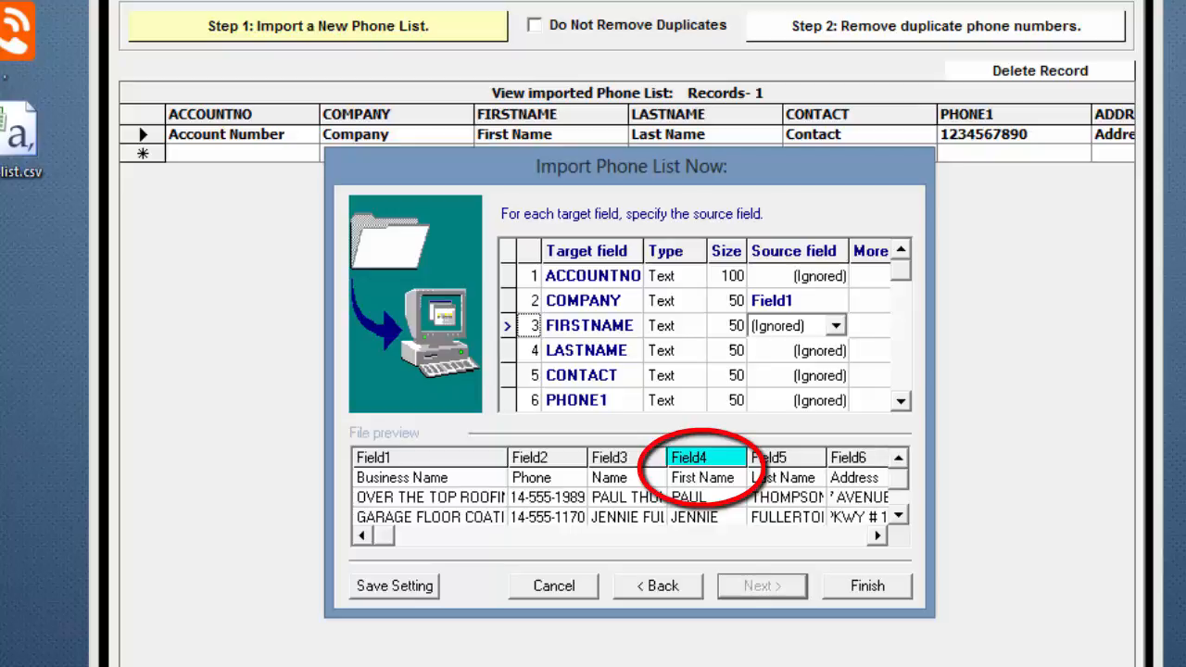
{"action": "left_click", "coordinate": [835, 326]}
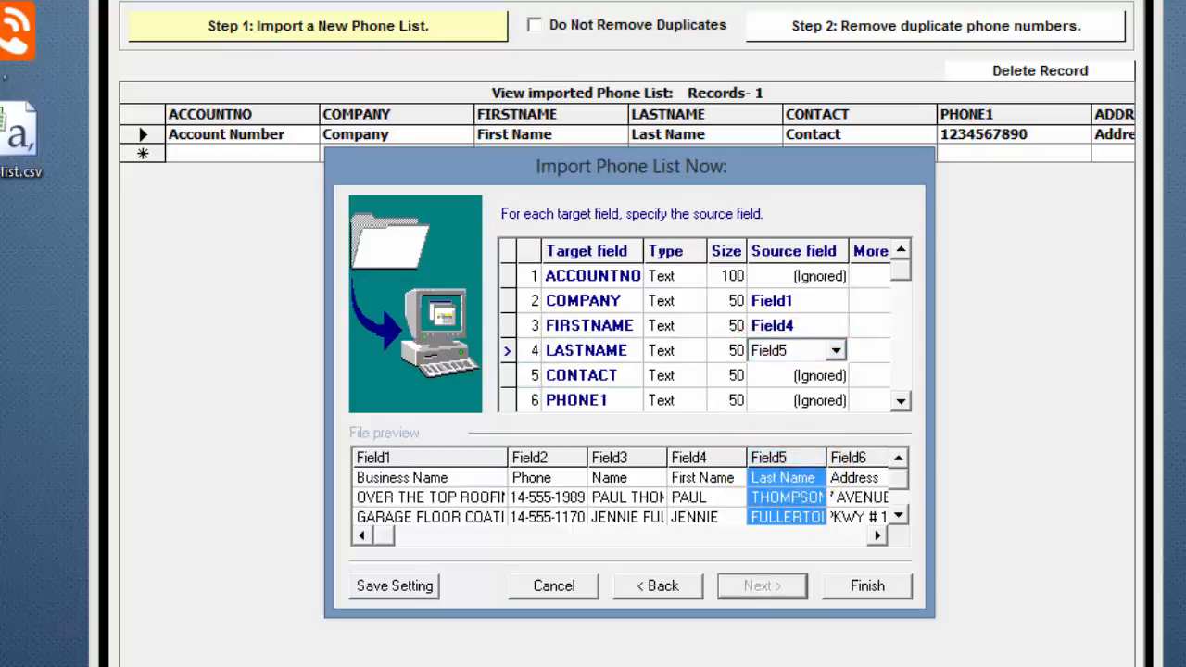
{"action": "left_click", "coordinate": [795, 375]}
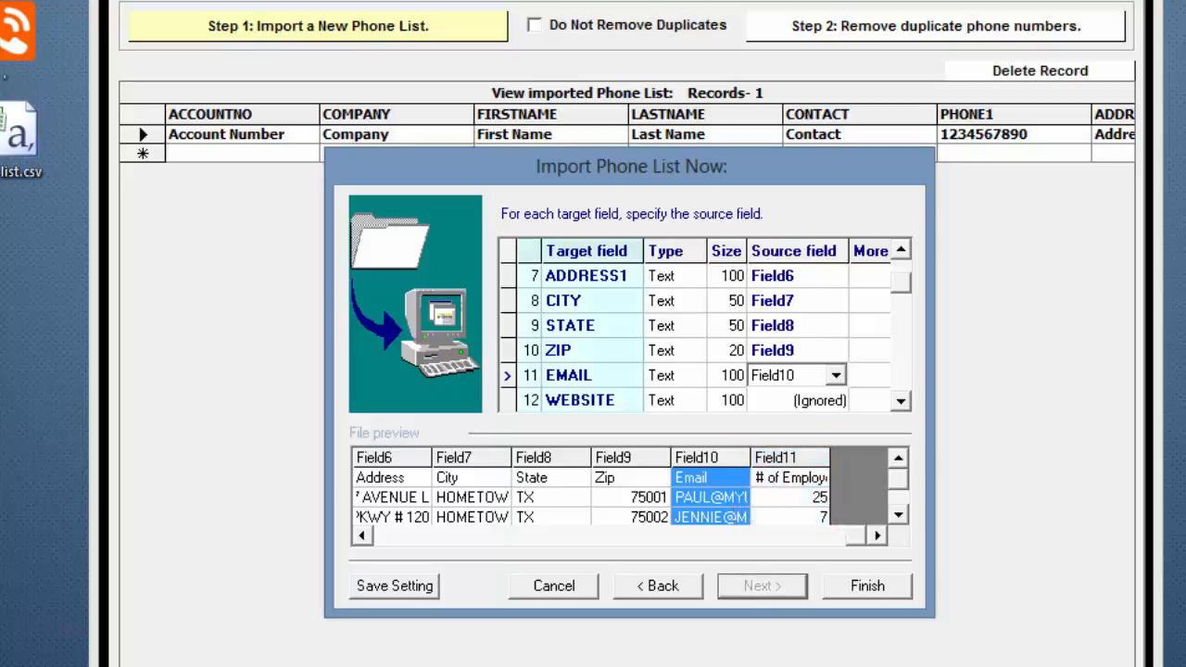
Step: Map EMAIL to the Email column and USER1 to the employee-count column, Field11
{"action": "left_click", "coordinate": [897, 401]}
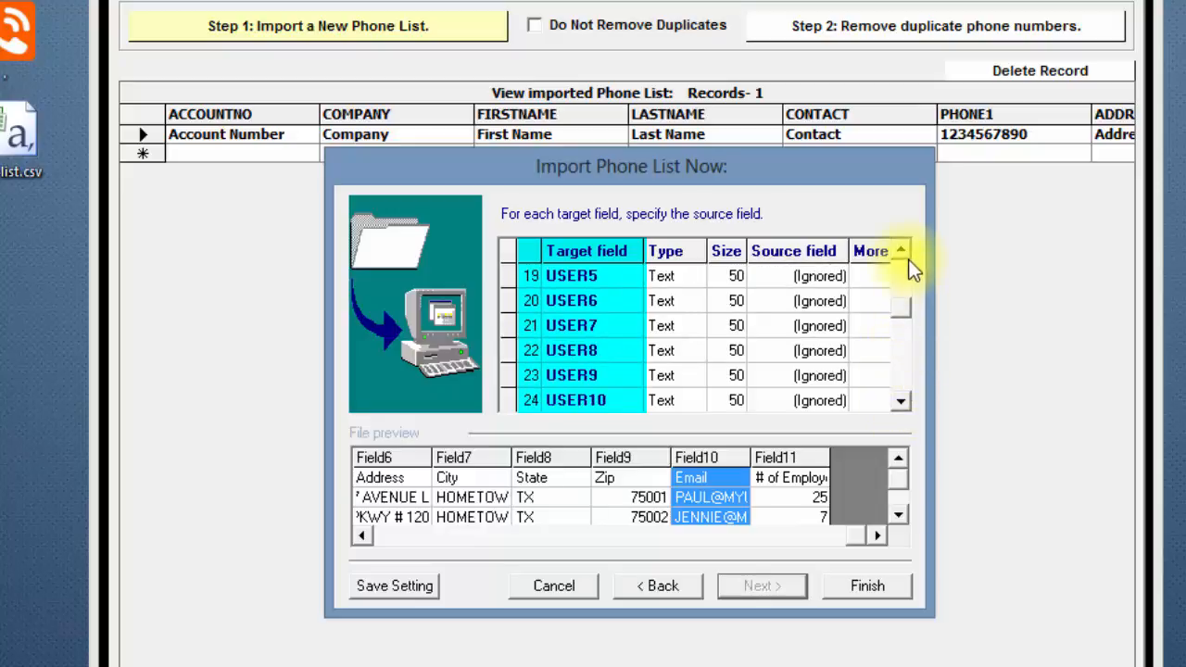
{"action": "left_click", "coordinate": [899, 251]}
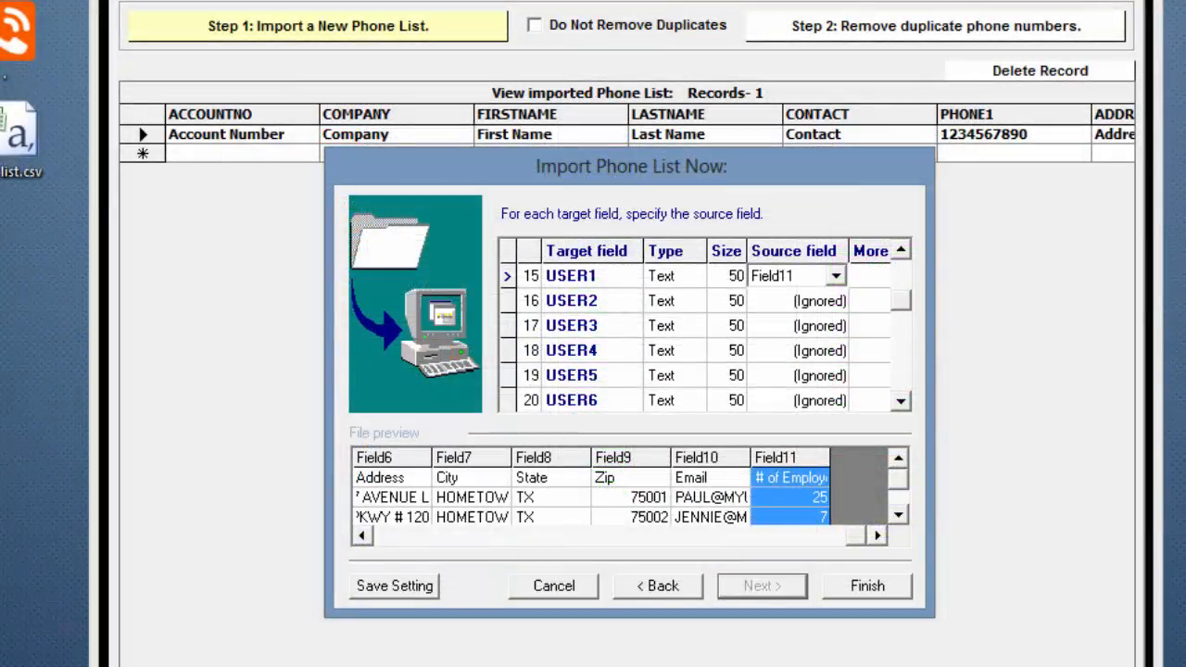
Step: Run the import so the businesses load into the dialing list with the finished mapping
{"action": "left_click", "coordinate": [867, 586]}
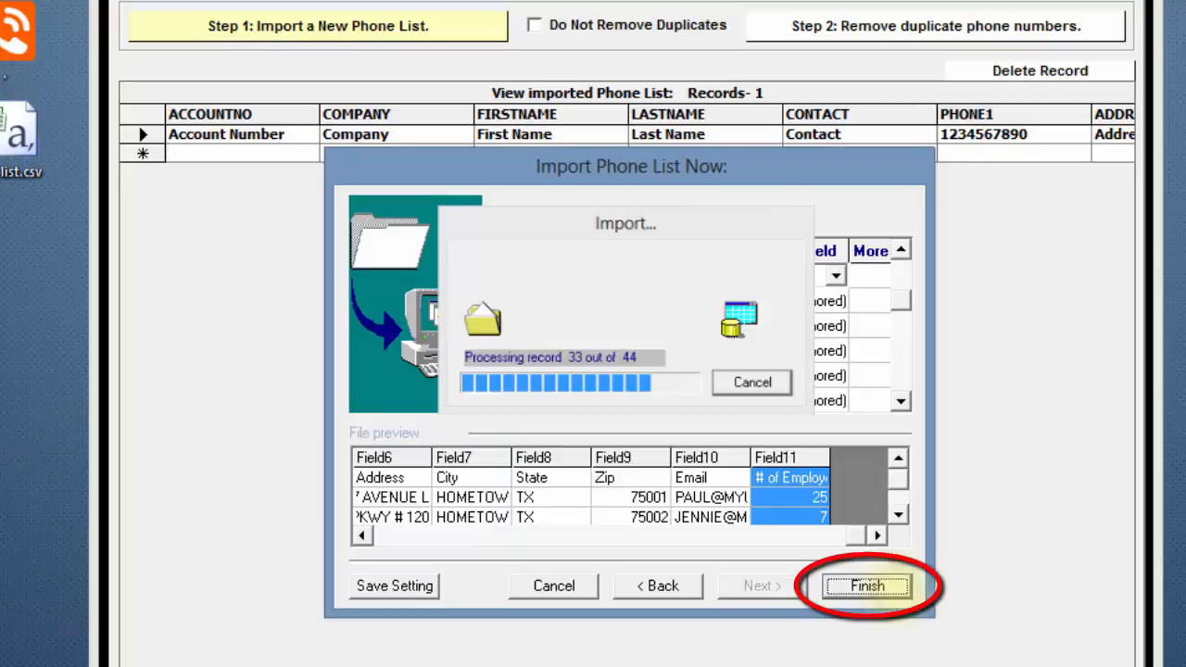
{"action": "left_click", "coordinate": [867, 585]}
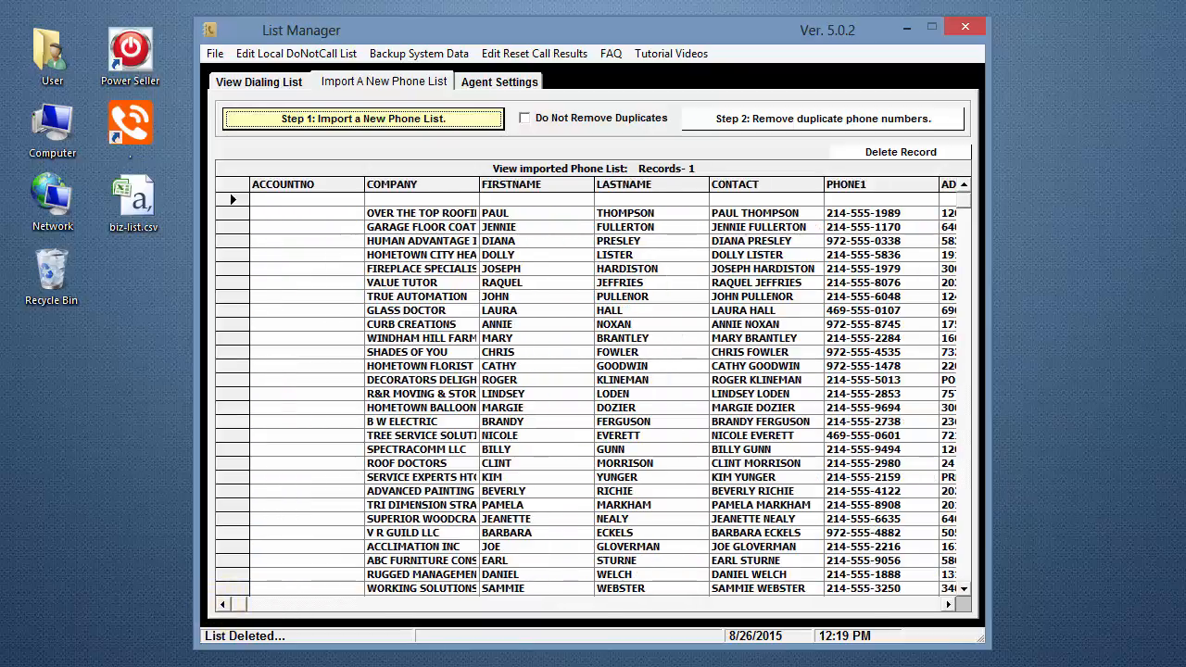
Step: Run Step 2 to strip duplicate phone numbers from the imported list
{"action": "left_click", "coordinate": [844, 183]}
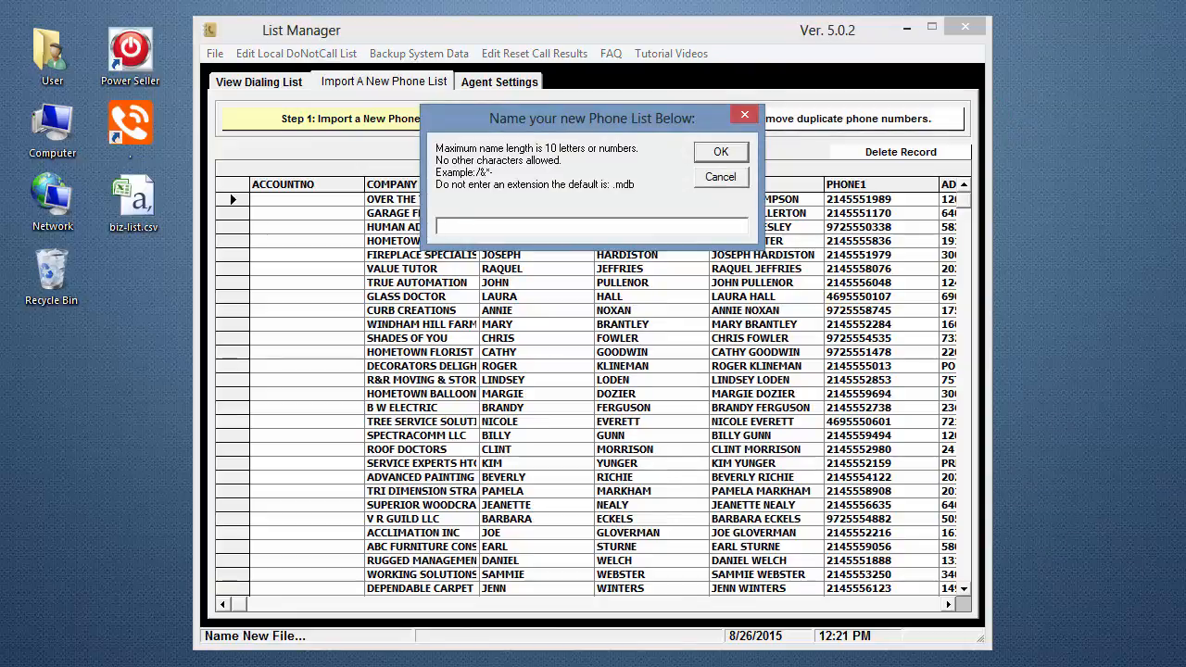
Step: Name the new phone list HomeTownTX and confirm it
{"action": "left_click", "coordinate": [591, 227]}
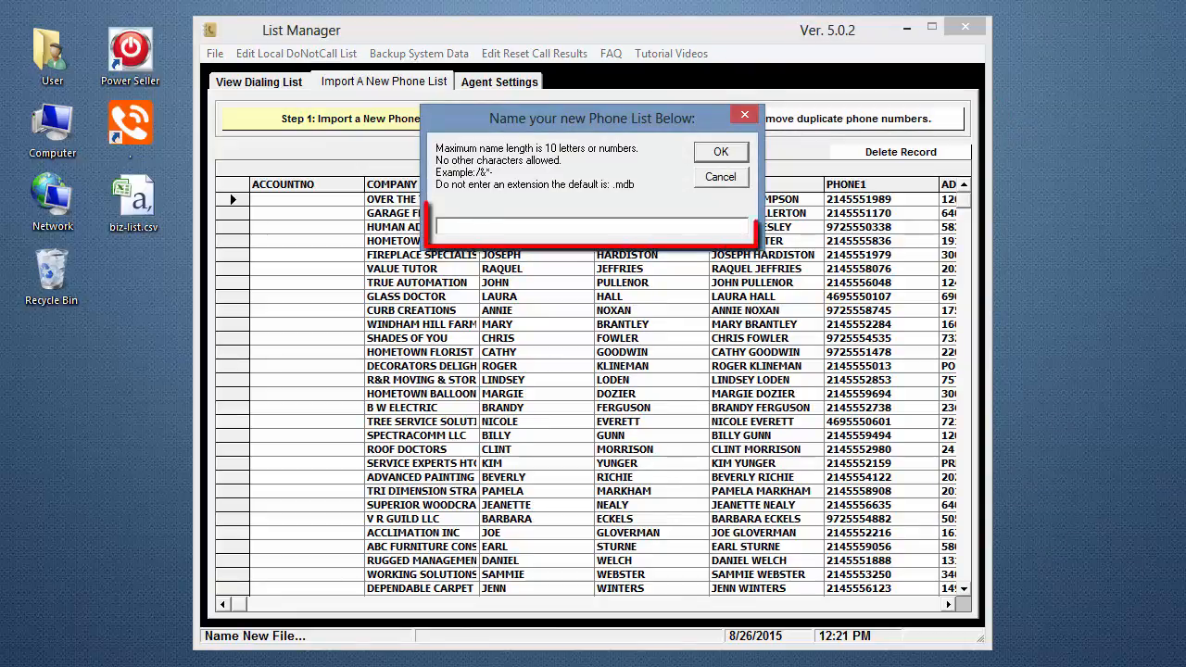
{"action": "type", "text": "H"}
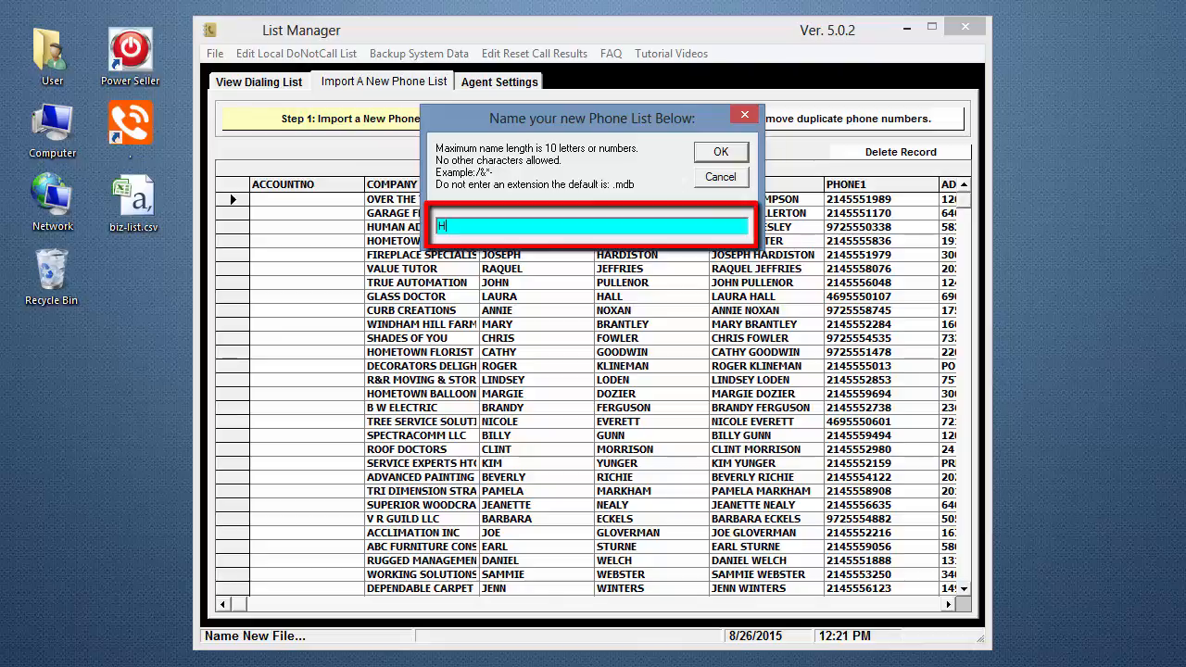
{"action": "type", "text": "omeTownTX"}
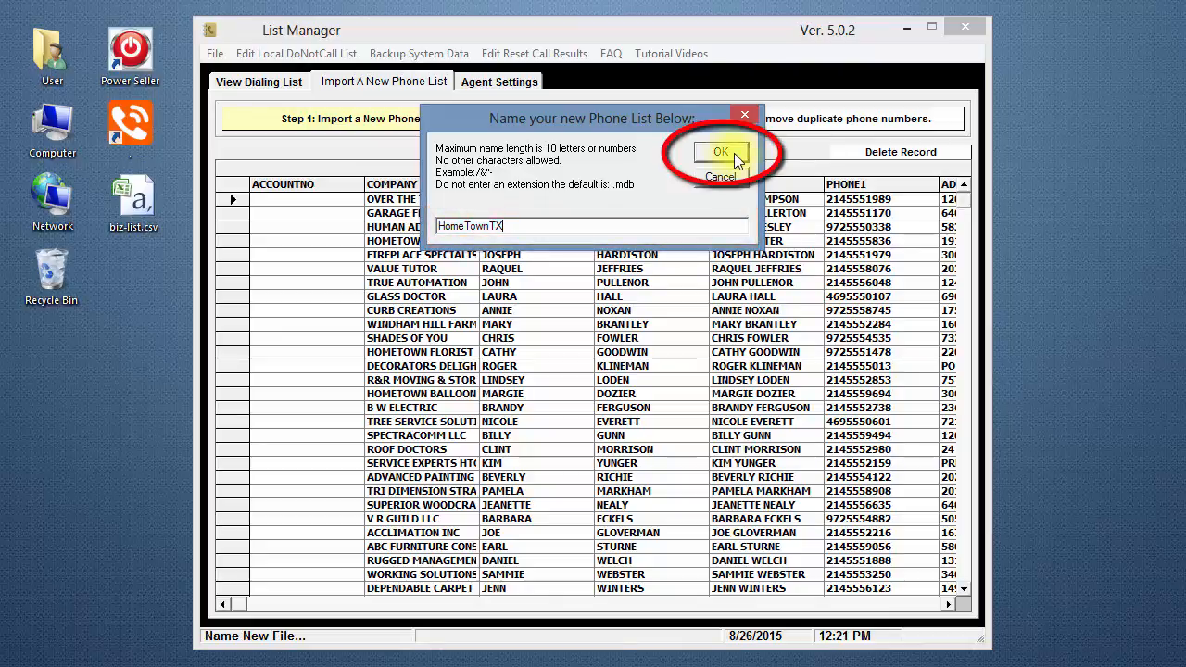
{"action": "left_click", "coordinate": [721, 152]}
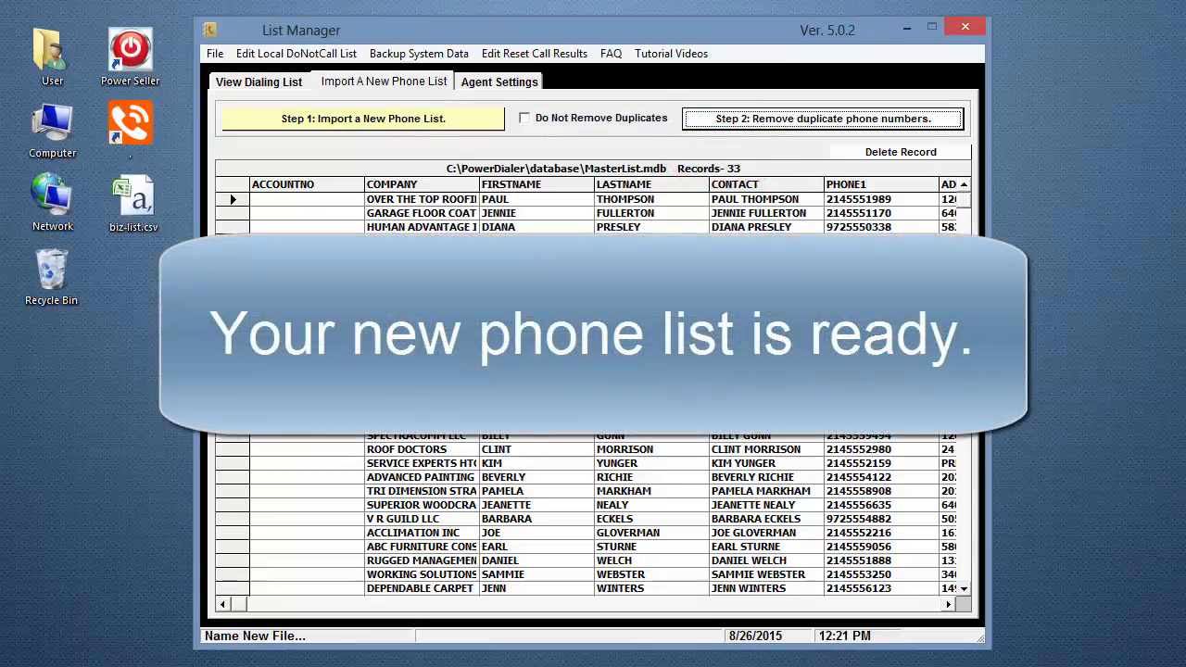